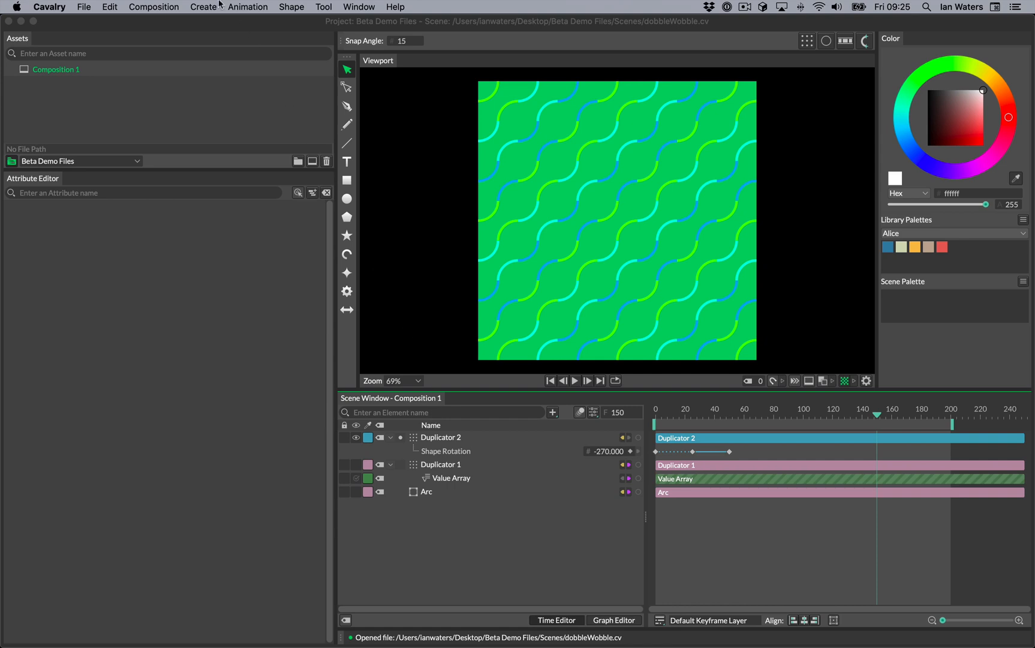
# - Search the element list for 'Look At' and add the Look At behaviour
pyautogui.click(203, 7)
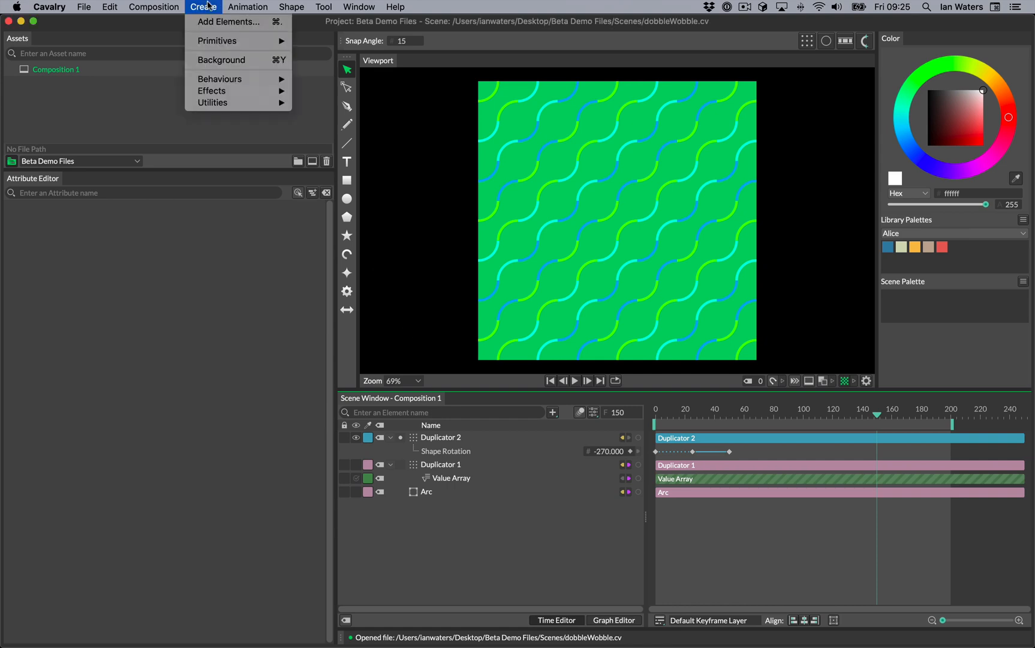
pyautogui.moveTo(216, 41)
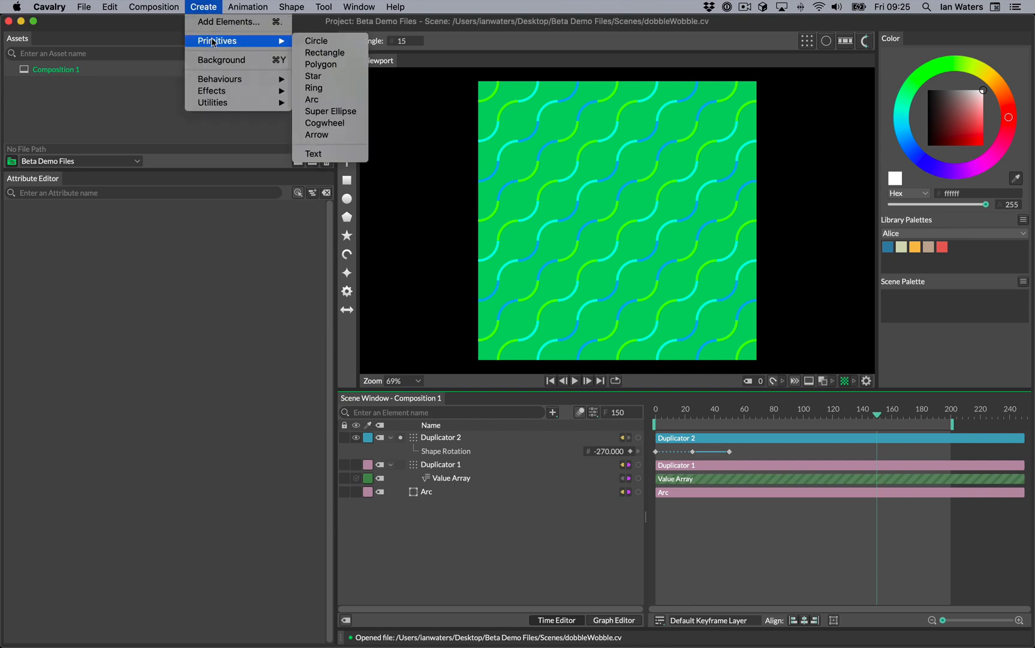
pyautogui.moveTo(220, 59)
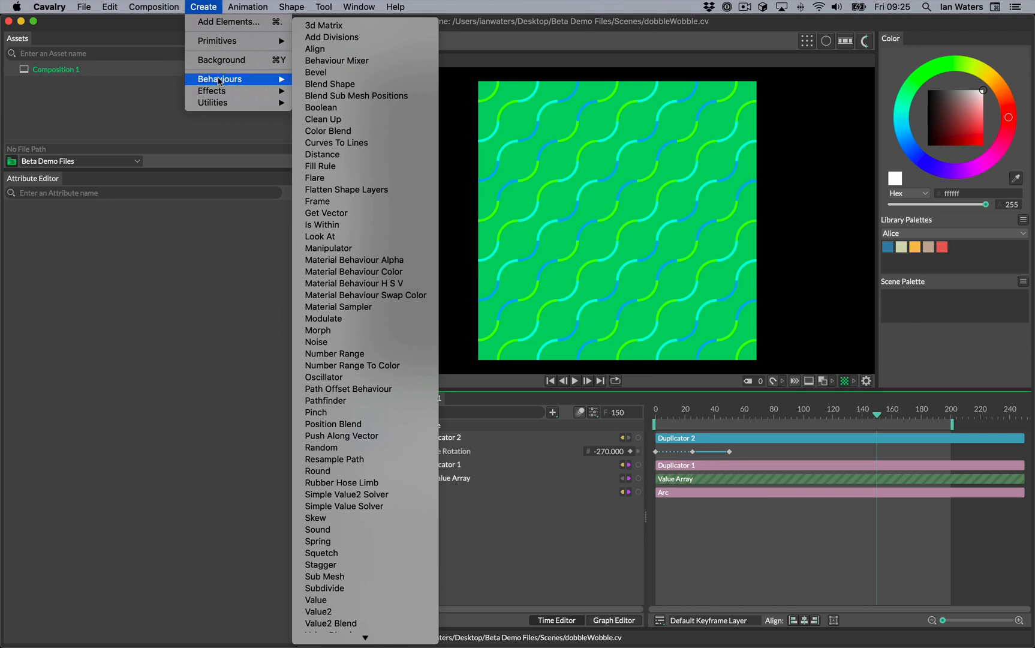
pyautogui.moveTo(223, 90)
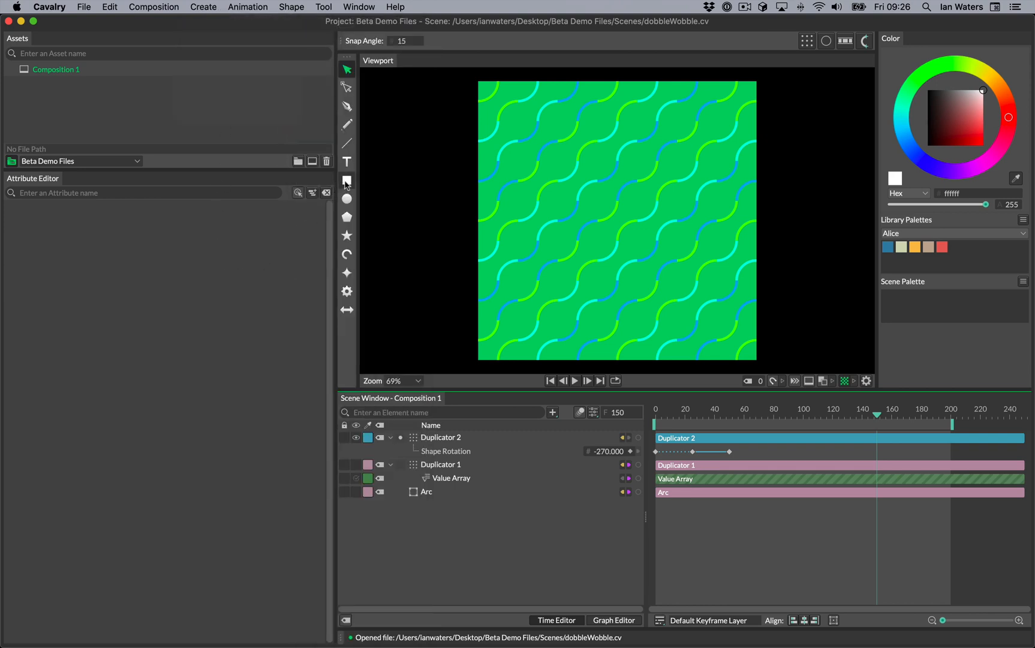
pyautogui.click(346, 180)
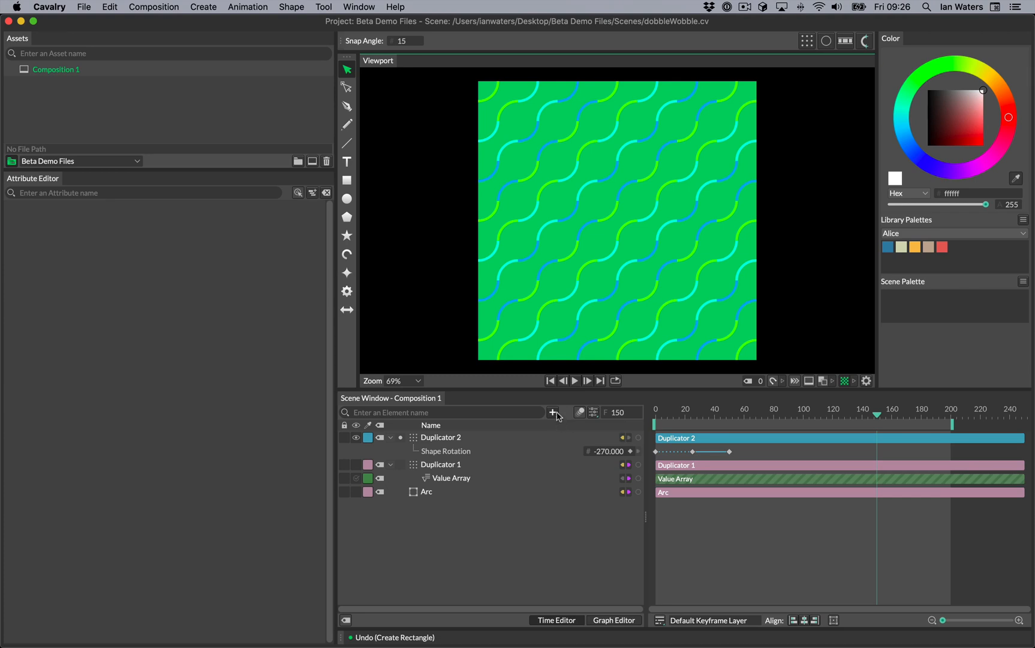
pyautogui.click(552, 412)
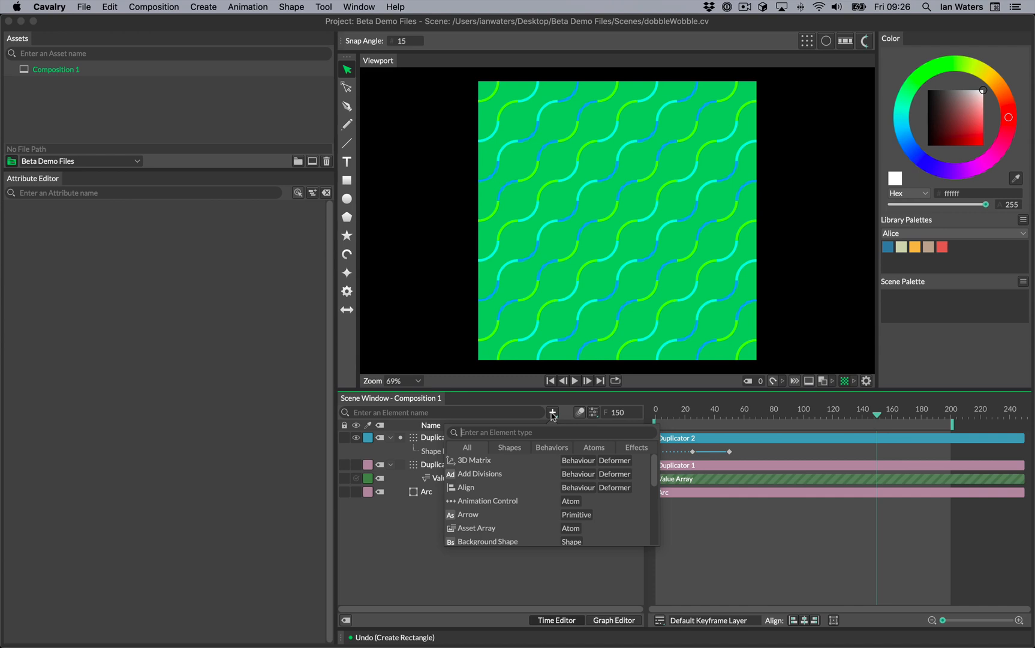
pyautogui.write('Look a')
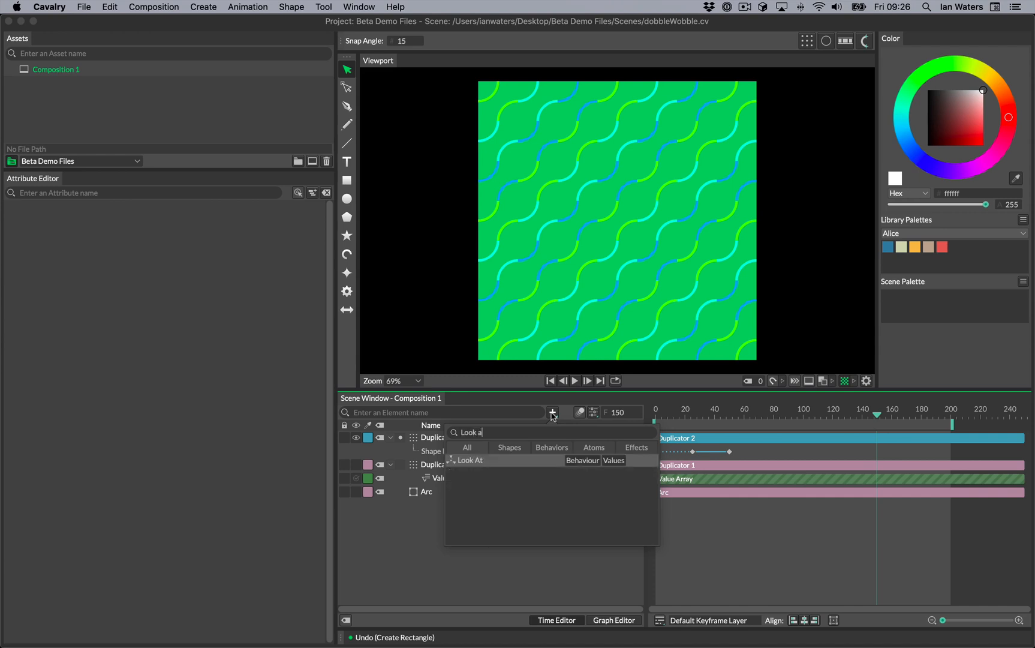
pyautogui.click(470, 460)
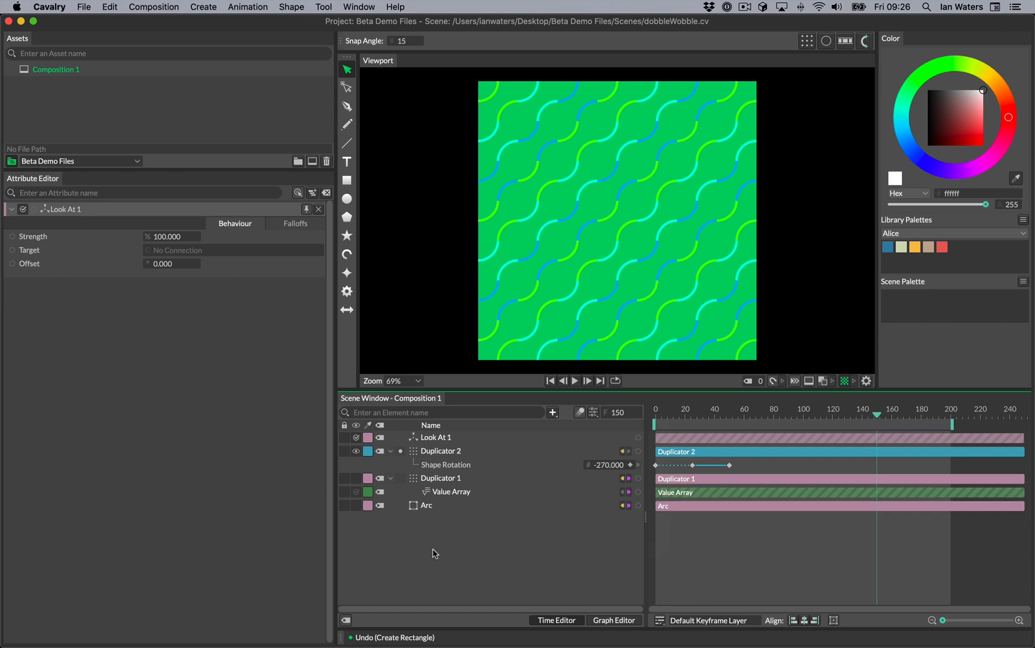
# - Search 'qua' in the element list and add a Quad Tree Shape
pyautogui.click(551, 412)
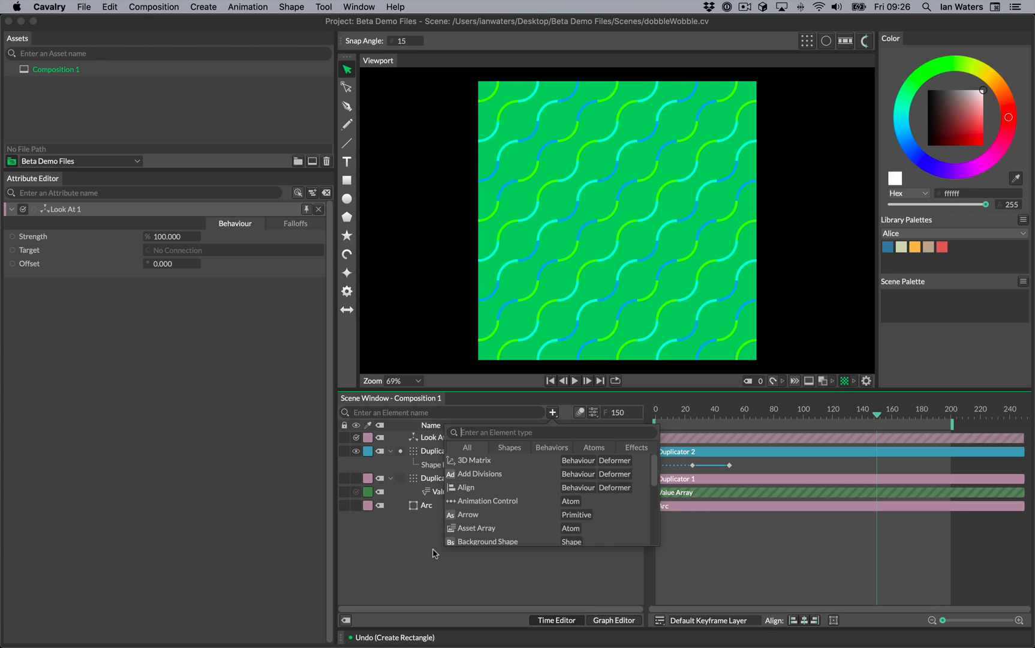
pyautogui.write('qua')
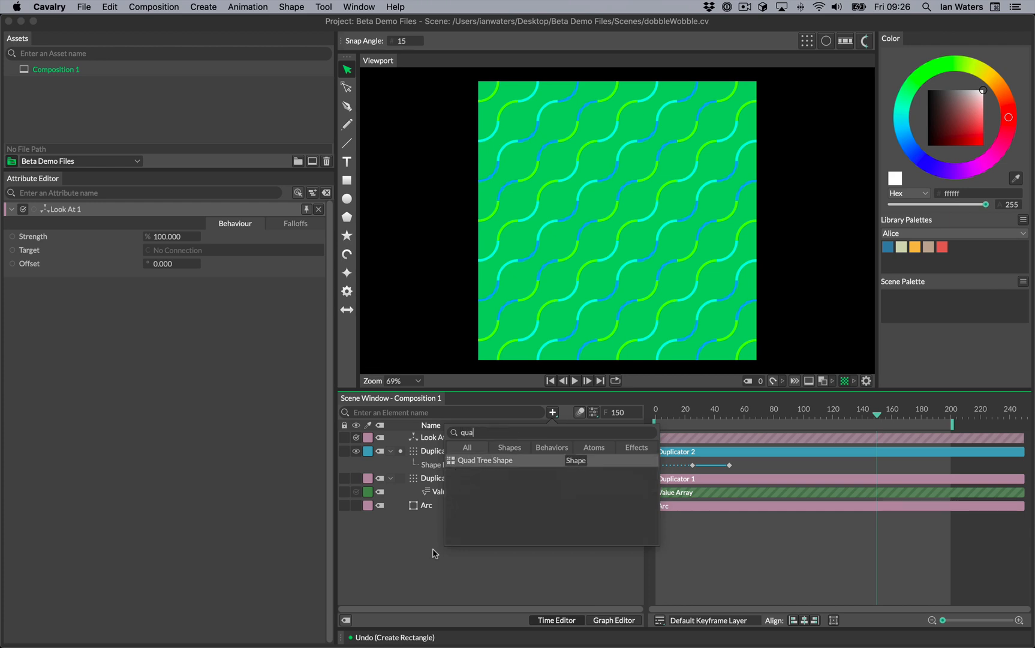
pyautogui.click(485, 460)
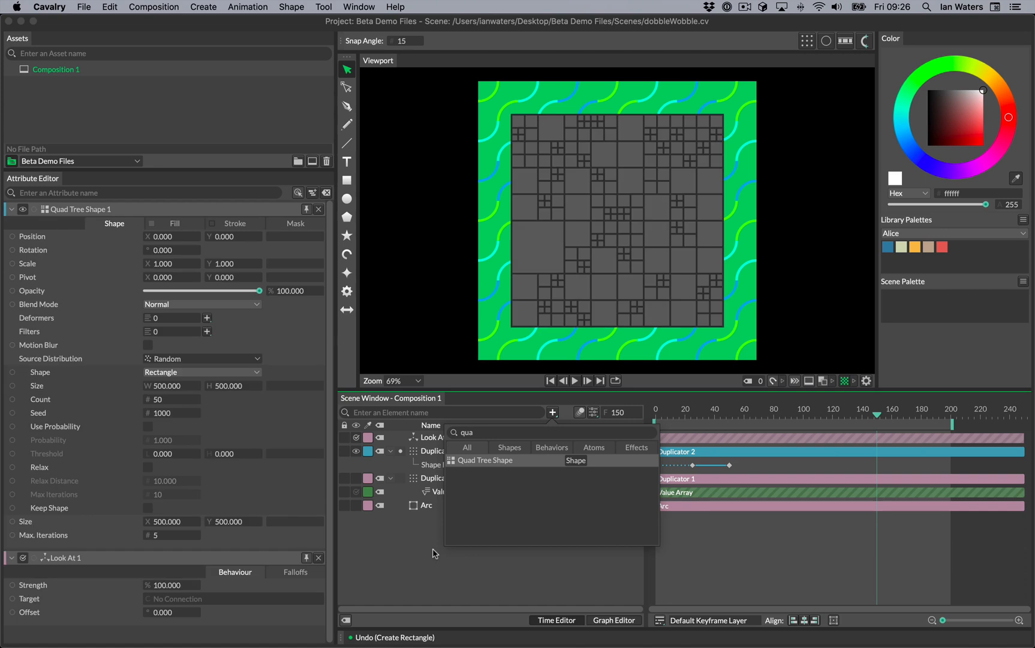